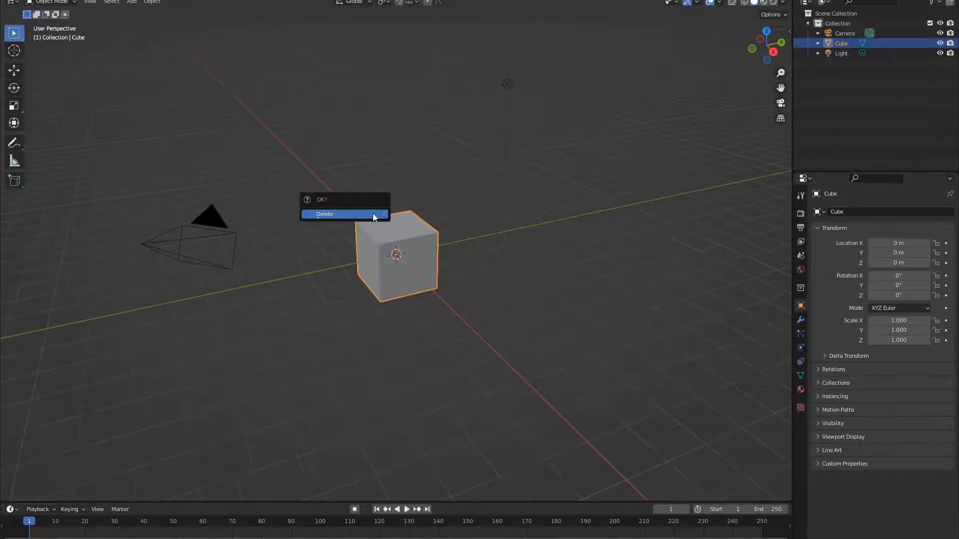
Delete the default cube and orbit the viewport to a top-down view of the grid
{"action": "left_click", "coordinate": [324, 214]}
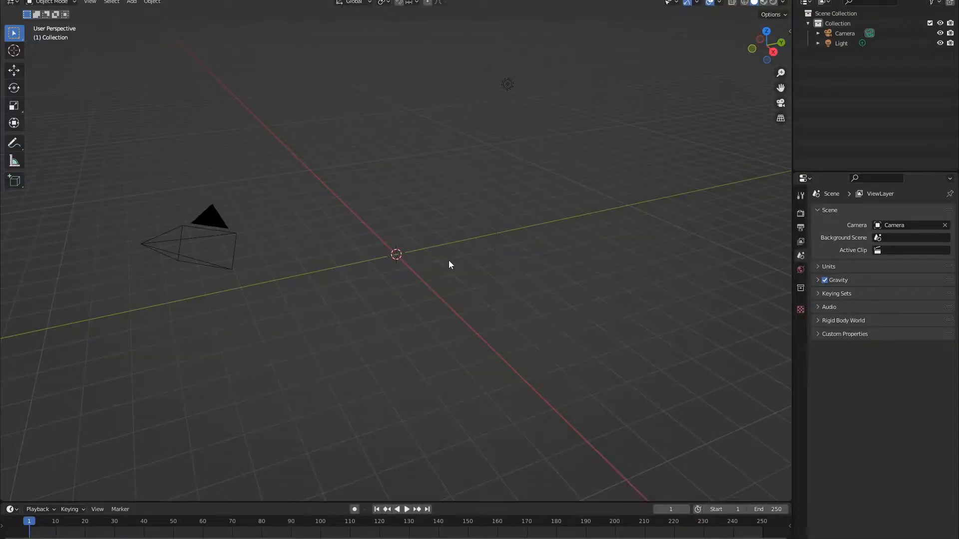
{"action": "mouse_move", "coordinate": [379, 214]}
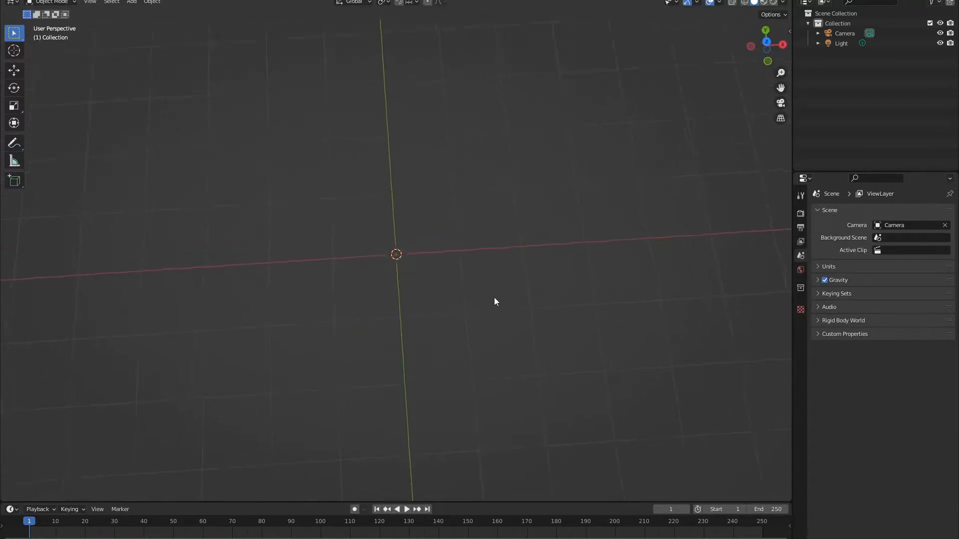
{"action": "left_click_drag", "start_coordinate": [495, 301], "coordinate": [468, 250]}
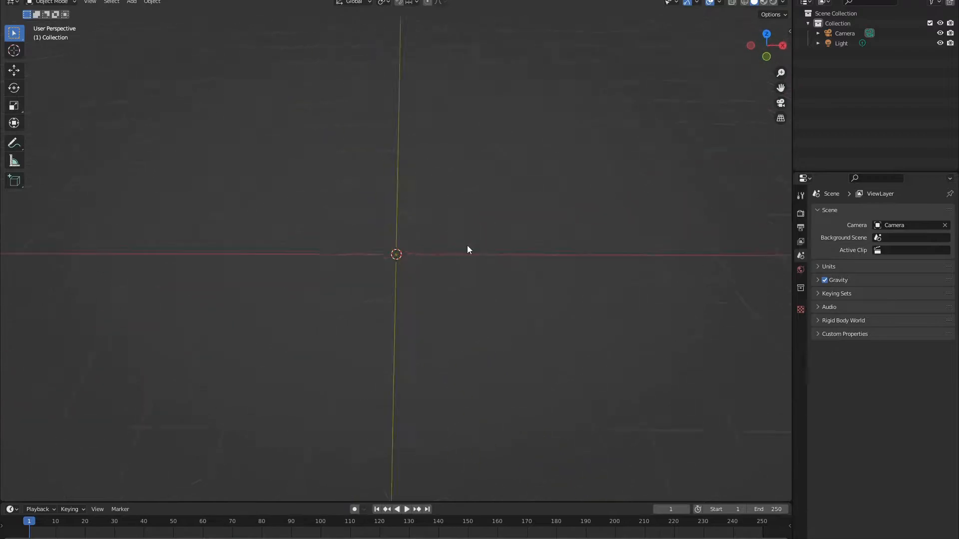
{"action": "left_click_drag", "start_coordinate": [467, 250], "coordinate": [436, 256]}
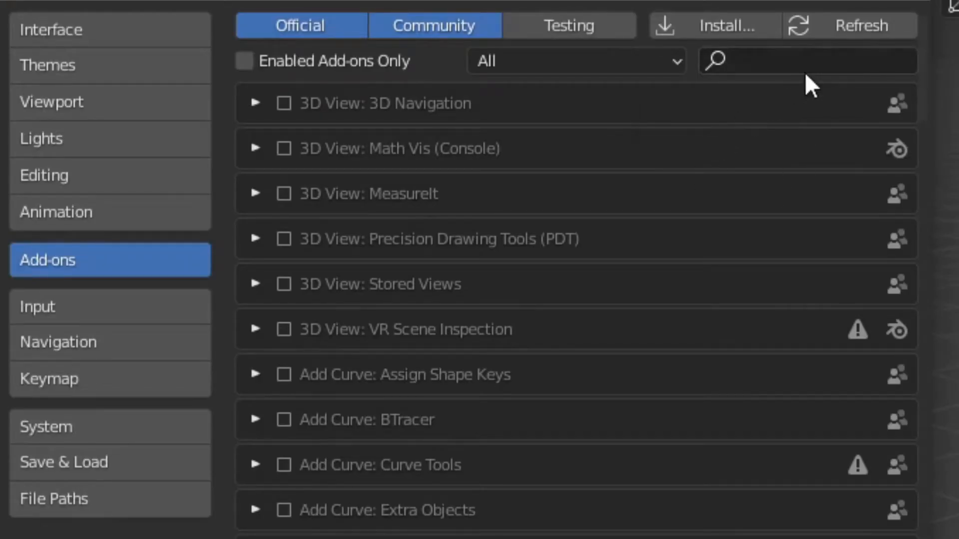
Search the add-ons list for 'XPS'
{"action": "left_click", "coordinate": [807, 61]}
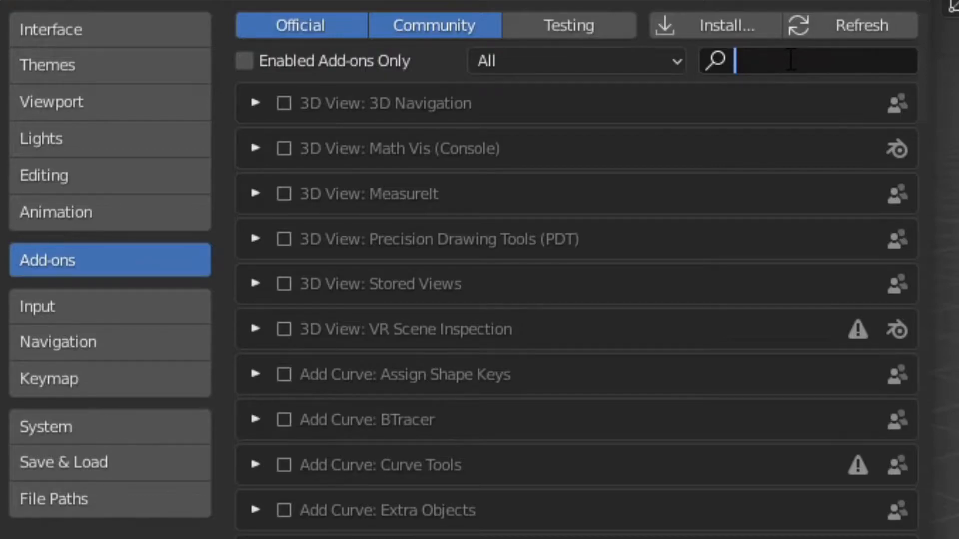
{"action": "type", "text": "XPS"}
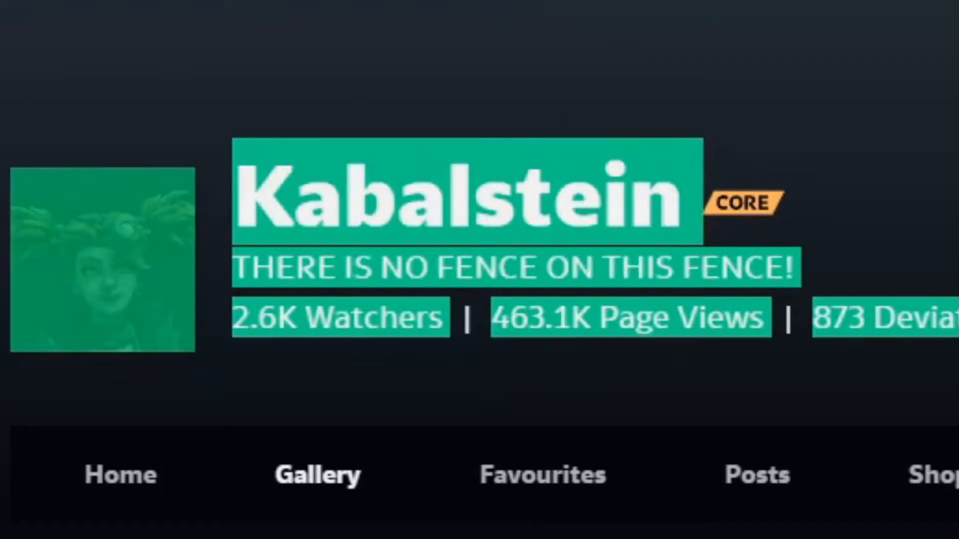
{"action": "scroll", "scroll_direction": "down", "scroll_amount": 3}
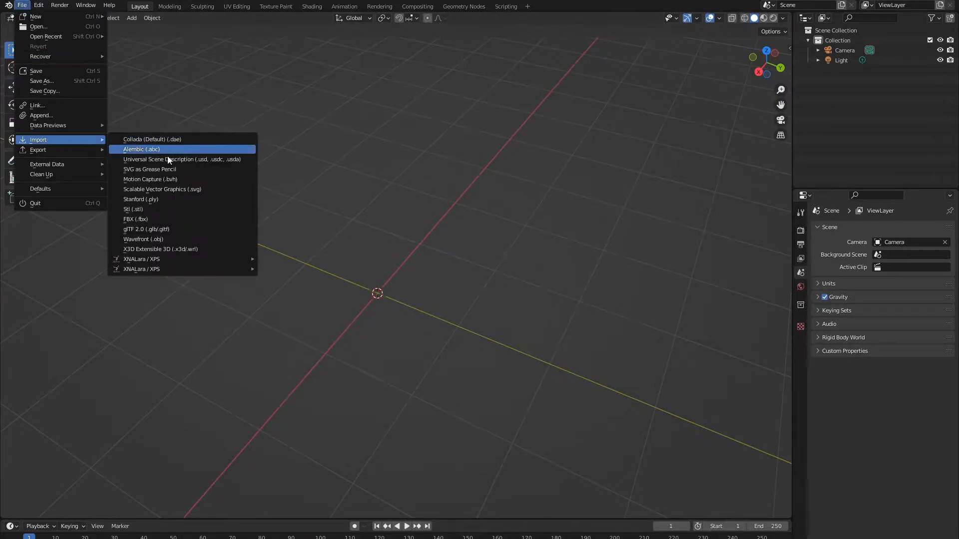
{"action": "mouse_move", "coordinate": [141, 259]}
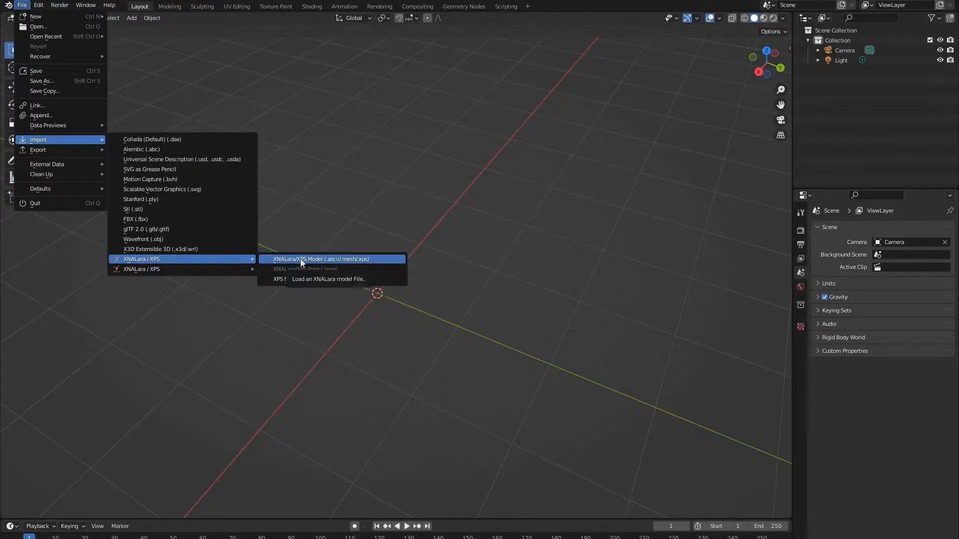
Import the XNALara/XPS character model with its armature into the scene
{"action": "left_click", "coordinate": [319, 259]}
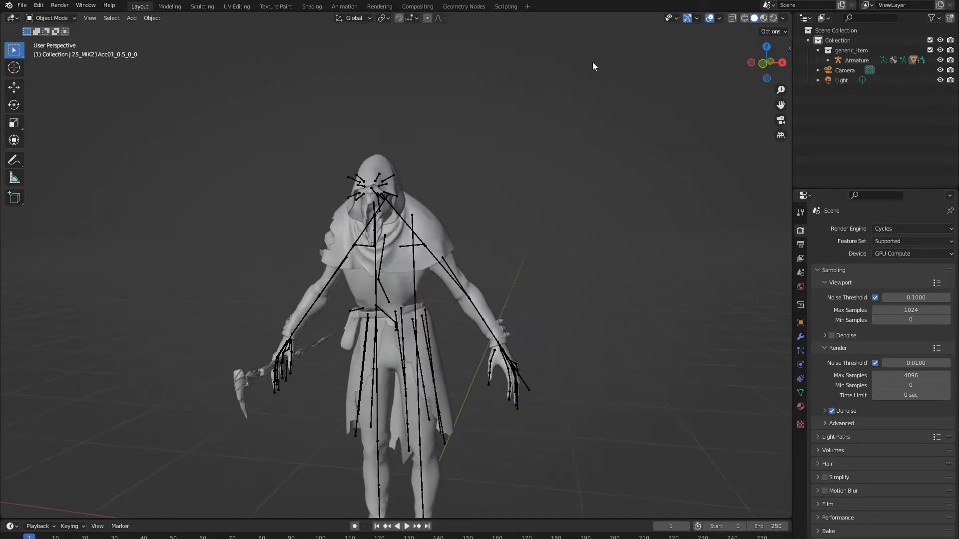
{"action": "left_click", "coordinate": [763, 18]}
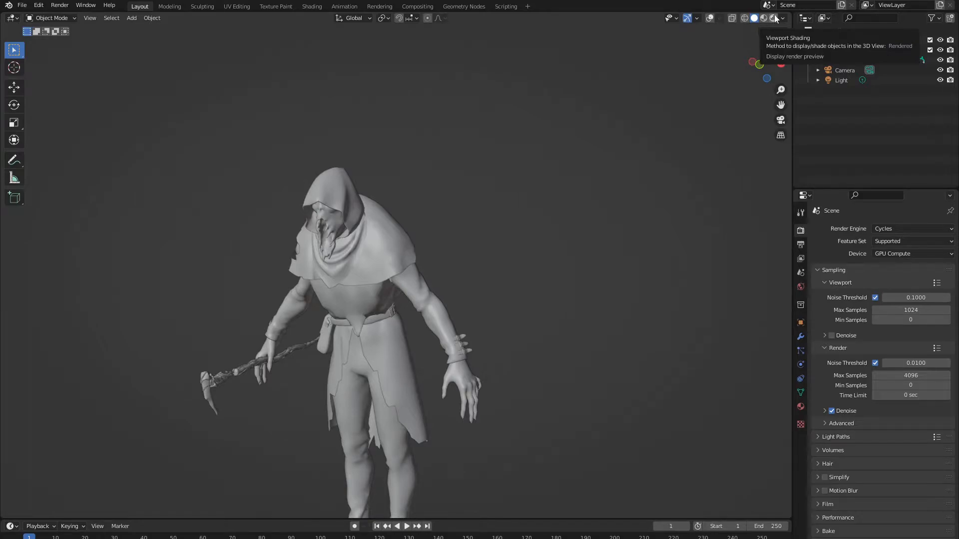
{"action": "left_click", "coordinate": [761, 18]}
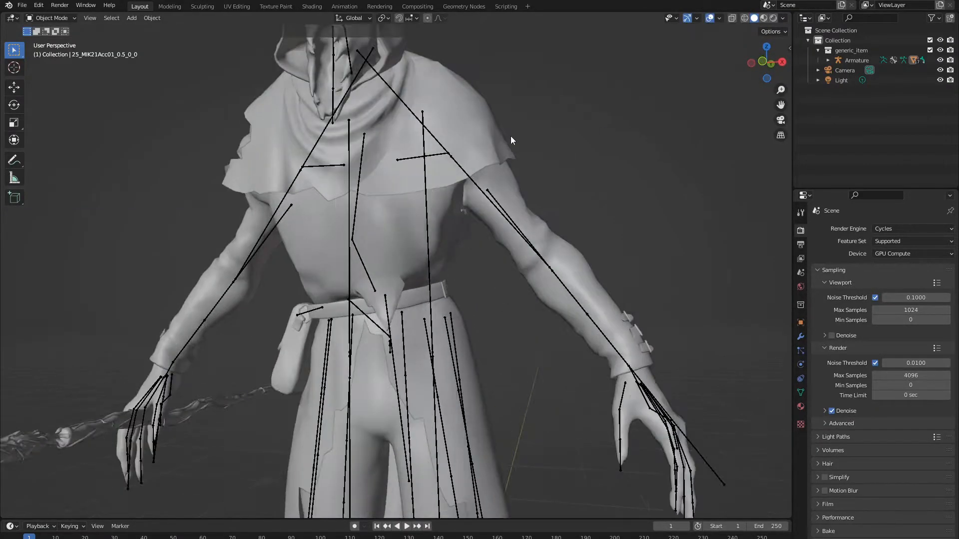
{"action": "left_click", "coordinate": [51, 17]}
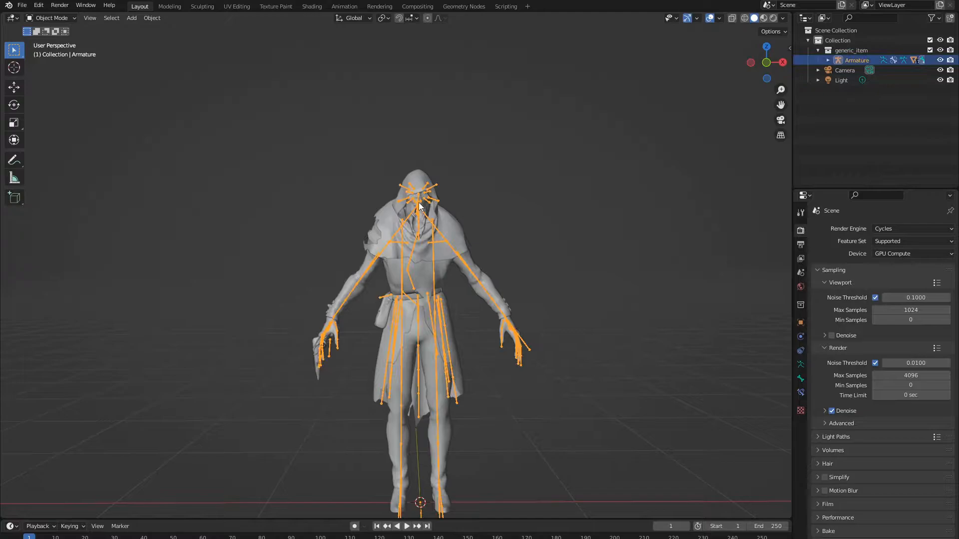
Pose the armature into a crouch, bending the left arm, then return to Object Mode
{"action": "left_click", "coordinate": [52, 18]}
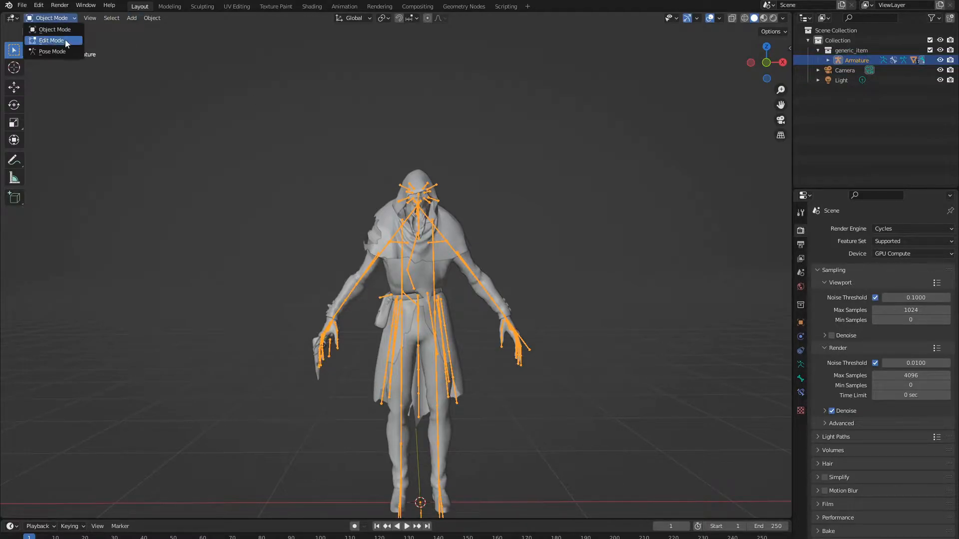
{"action": "left_click", "coordinate": [52, 51]}
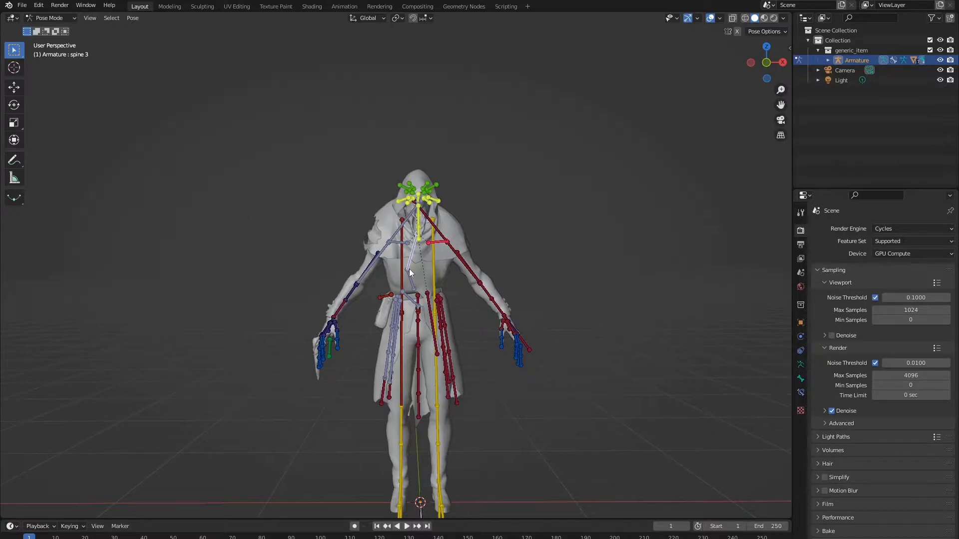
{"action": "mouse_move", "coordinate": [437, 265]}
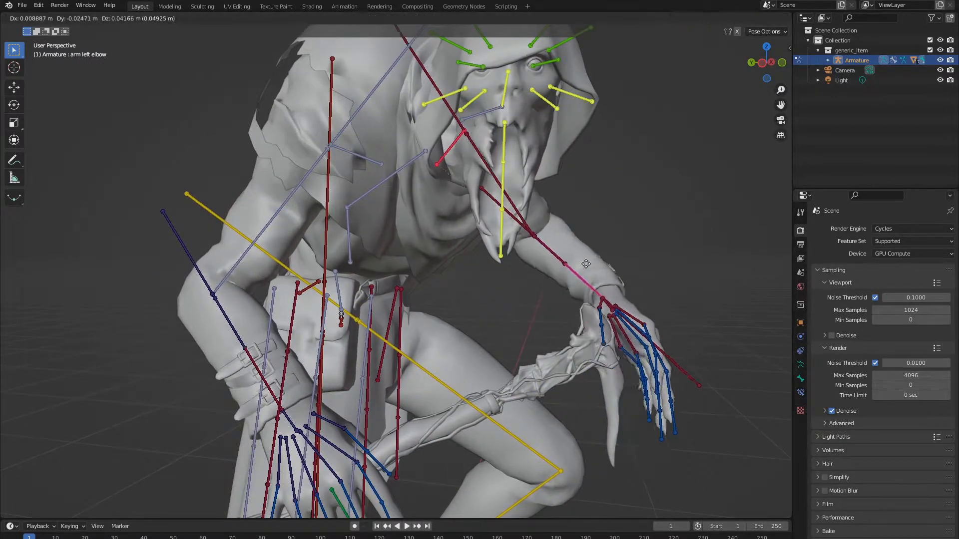
{"action": "left_click_drag", "start_coordinate": [585, 262], "coordinate": [720, 410]}
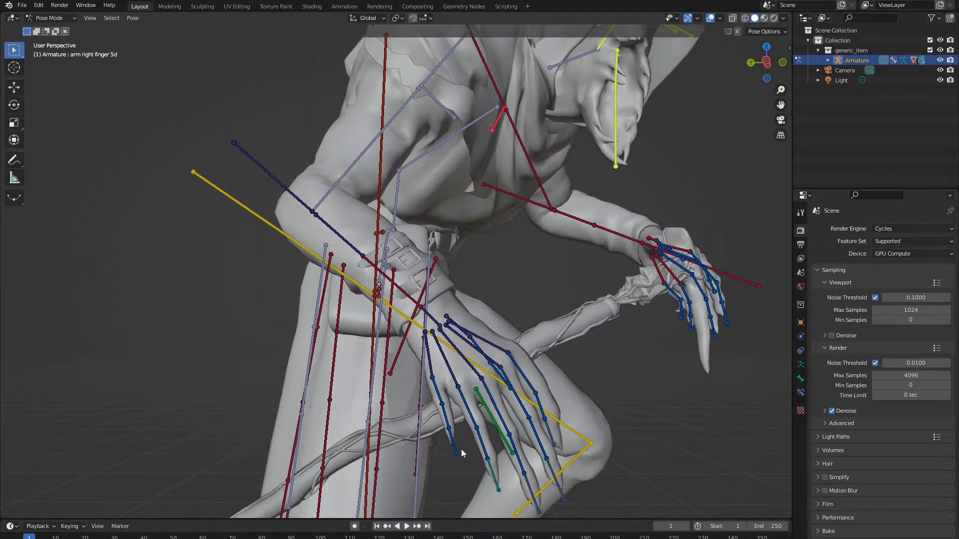
{"action": "left_click", "coordinate": [49, 18]}
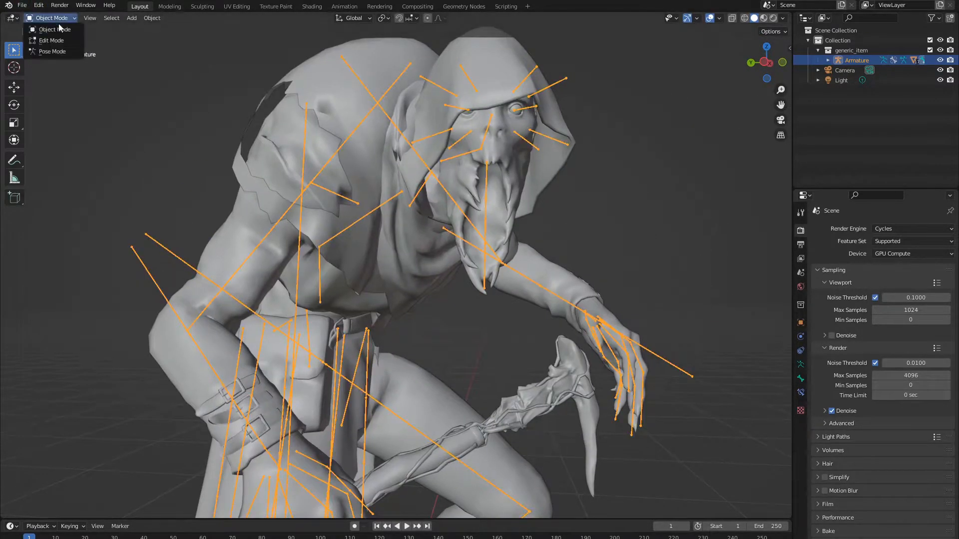
{"action": "left_click", "coordinate": [51, 29]}
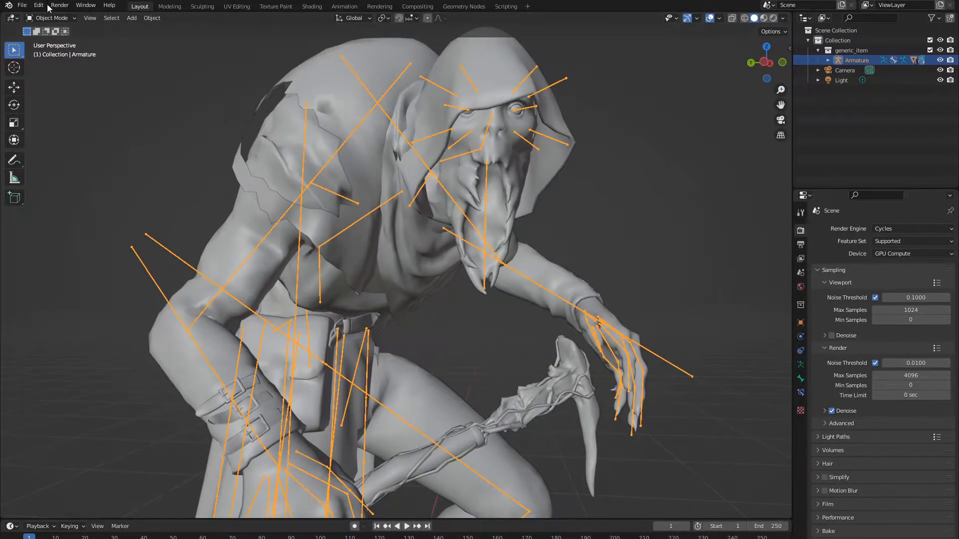
Return to Object Mode and show the Output Properties (1280×720, 24 fps, PNG)
{"action": "left_click", "coordinate": [52, 18]}
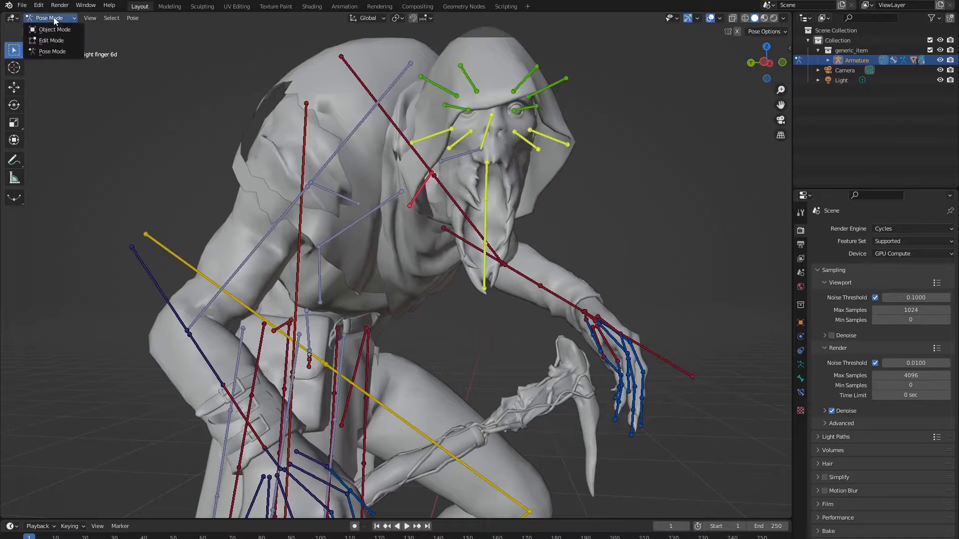
{"action": "left_click", "coordinate": [55, 29]}
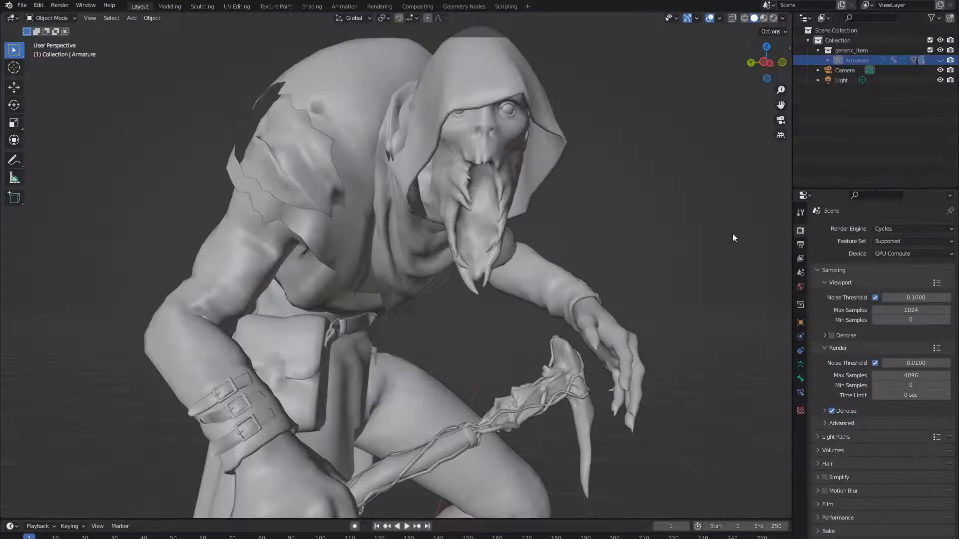
{"action": "mouse_move", "coordinate": [800, 246]}
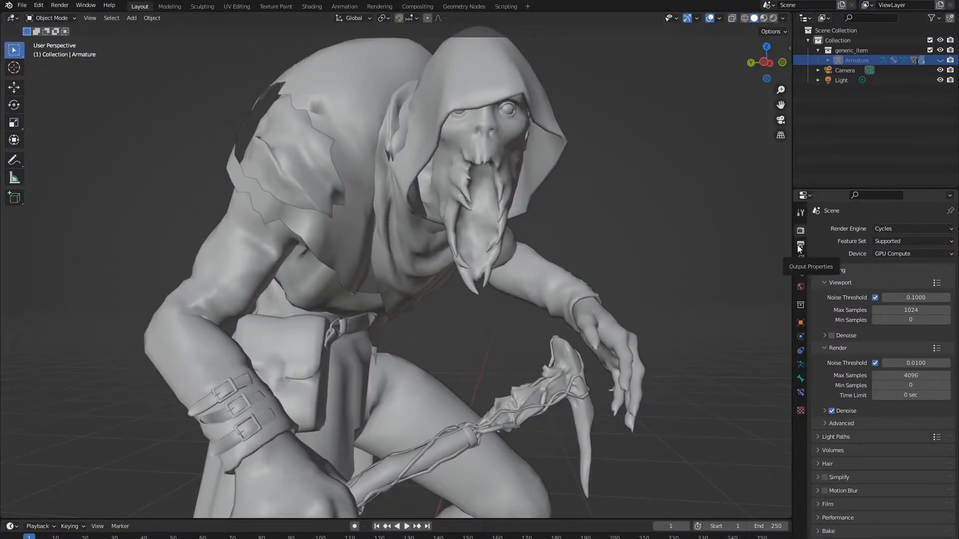
{"action": "left_click", "coordinate": [800, 245]}
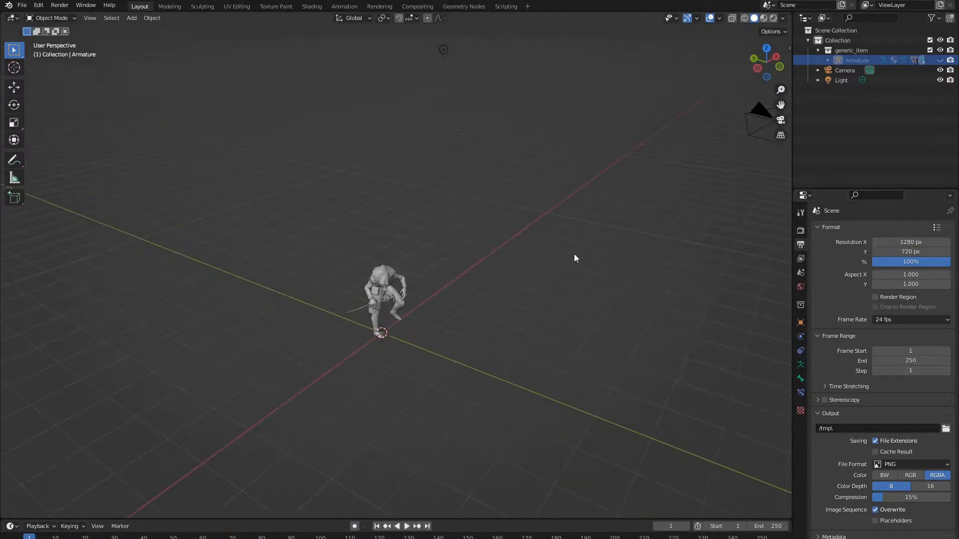
Select the camera and start Walk Navigation to reposition it close to the character
{"action": "left_click", "coordinate": [845, 70]}
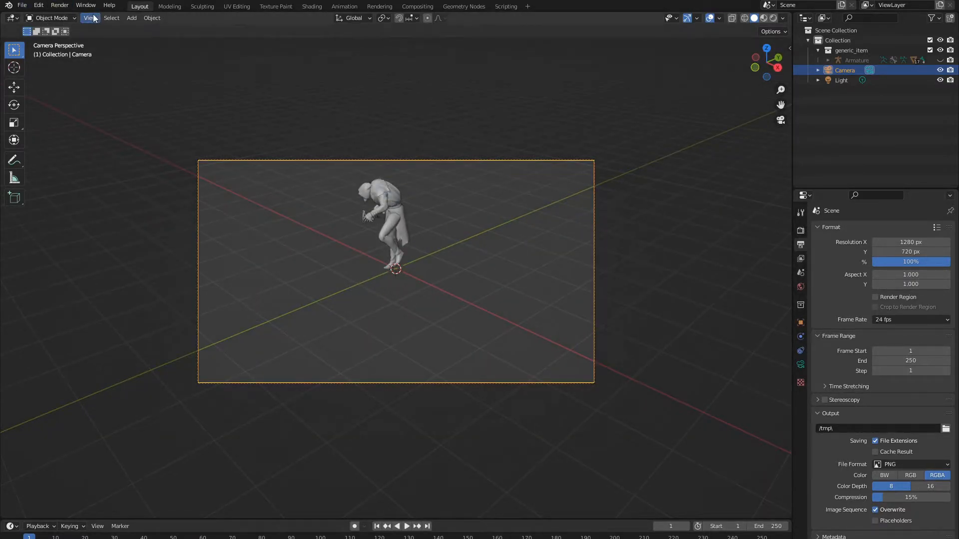
{"action": "left_click", "coordinate": [89, 17]}
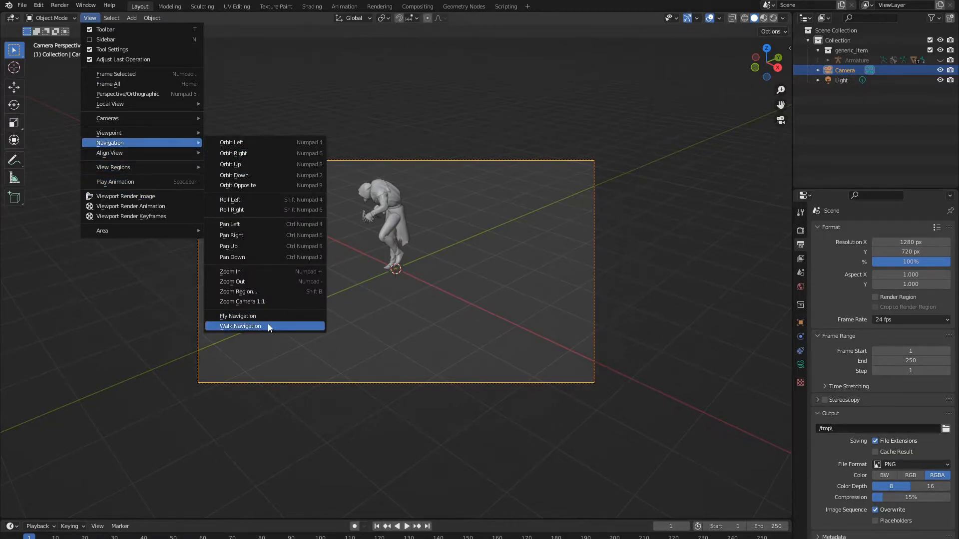
{"action": "mouse_move", "coordinate": [268, 328]}
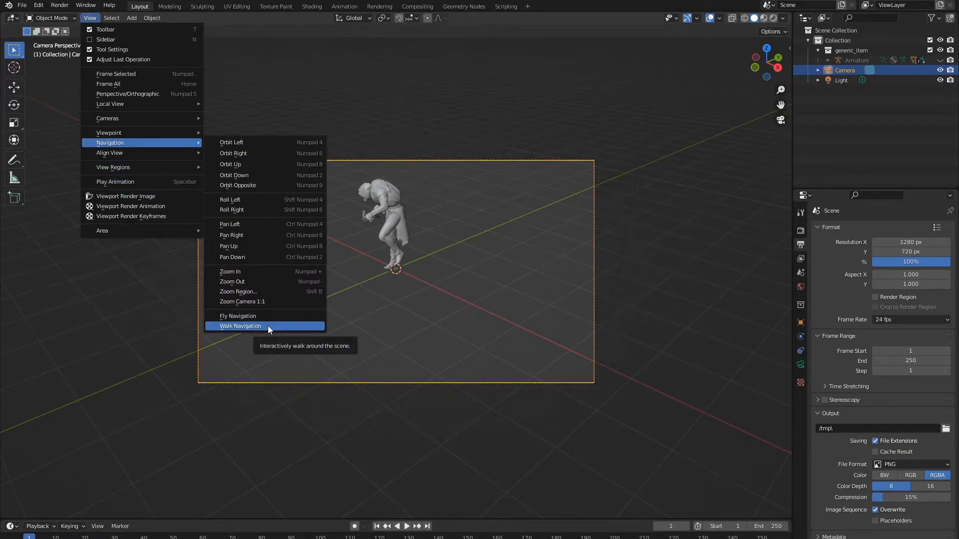
{"action": "left_click", "coordinate": [240, 326]}
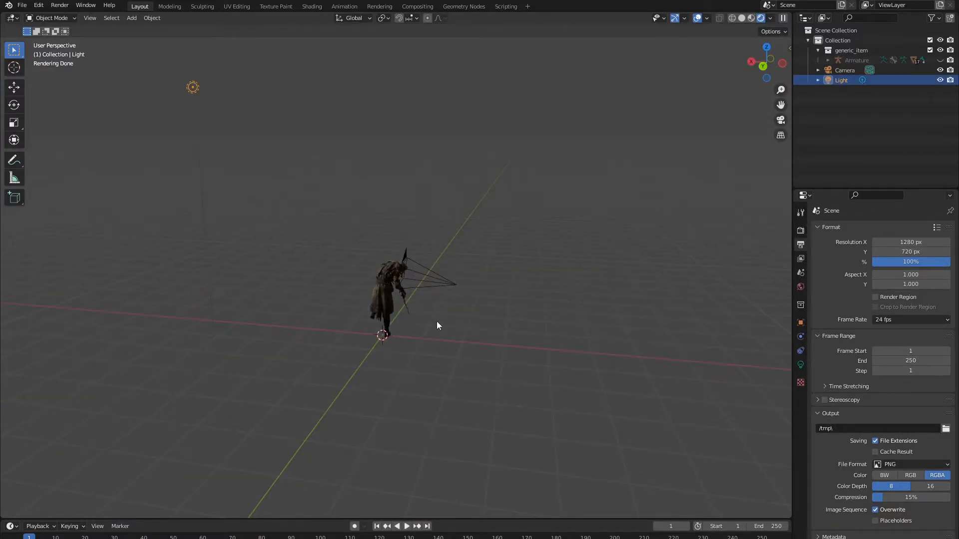
Add a second point light, Point.001, and show its light settings
{"action": "left_click", "coordinate": [130, 18]}
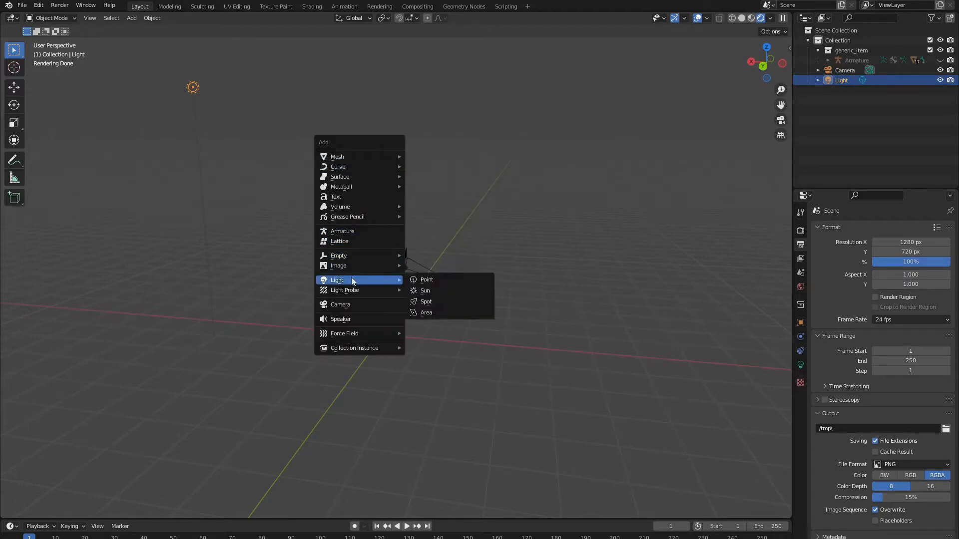
{"action": "left_click", "coordinate": [426, 279]}
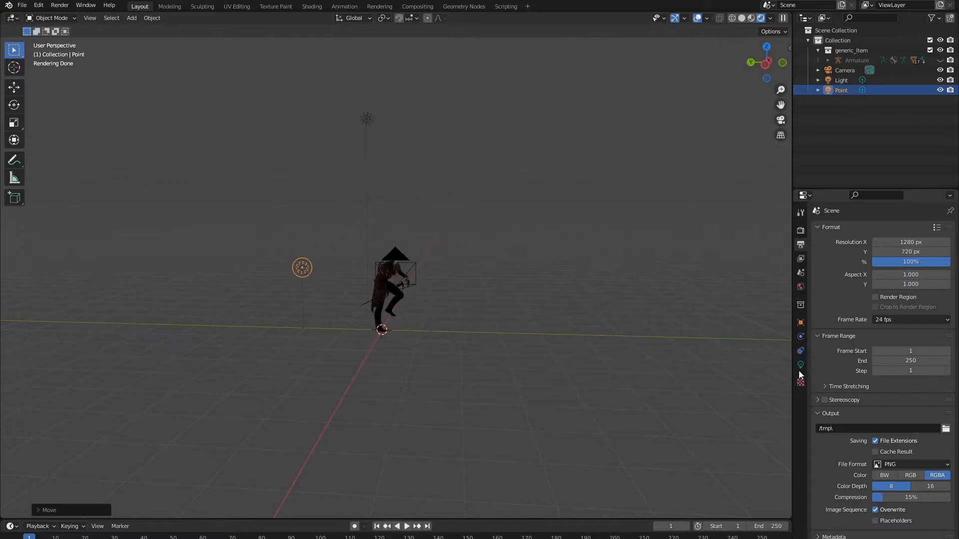
{"action": "left_click", "coordinate": [800, 365]}
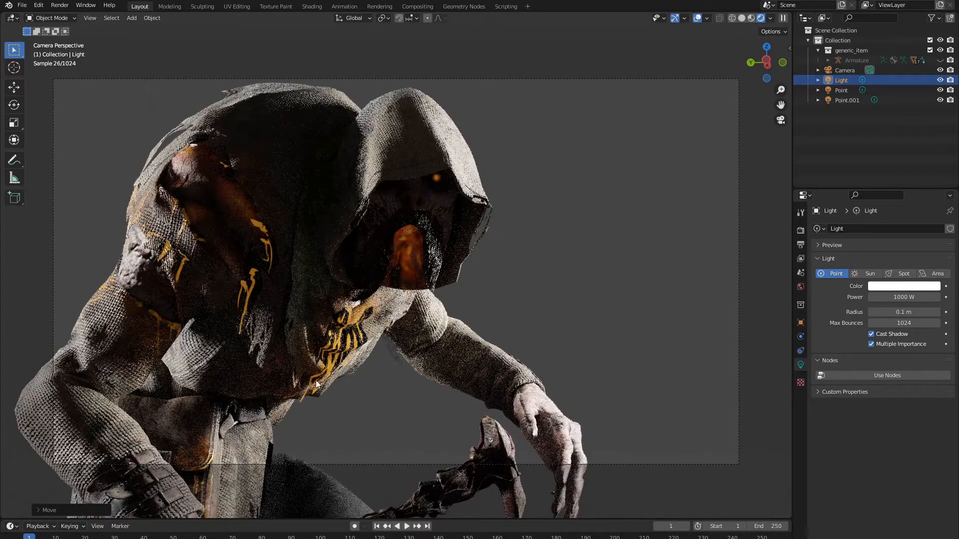
{"action": "left_click", "coordinate": [844, 70]}
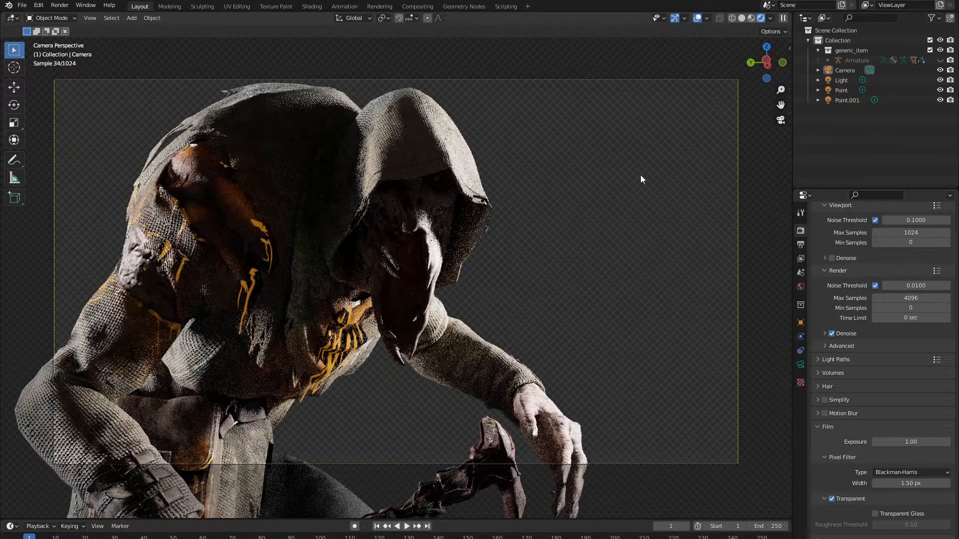
Enable Film > Transparent so the character renders over a transparent background
{"action": "left_click", "coordinate": [799, 287]}
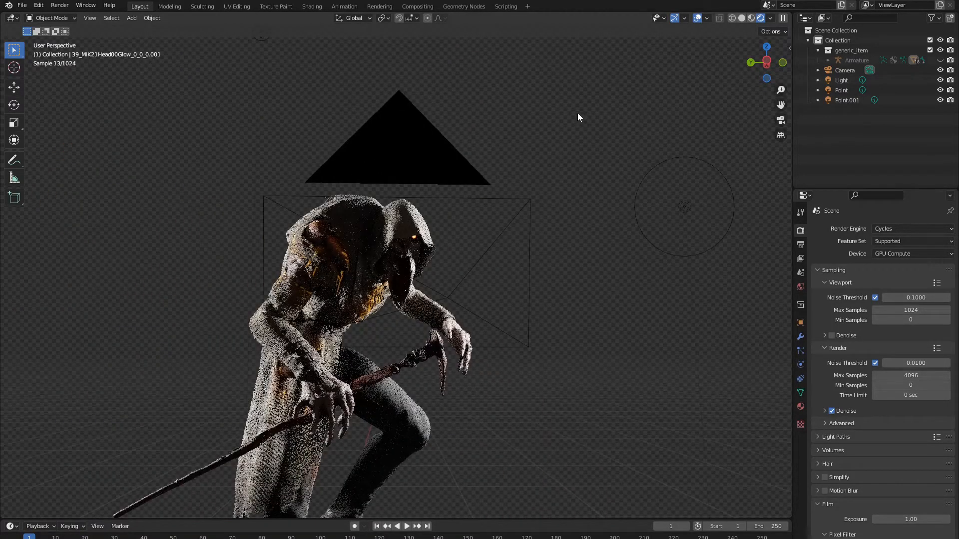
Enable the camera's forest background image and raise its Opacity to 1.0
{"action": "left_click", "coordinate": [844, 70]}
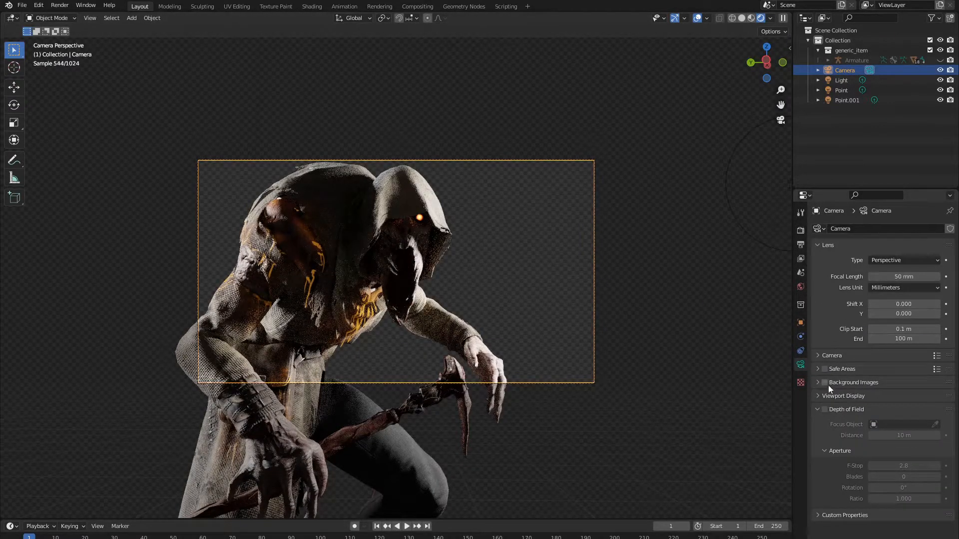
{"action": "left_click", "coordinate": [824, 382]}
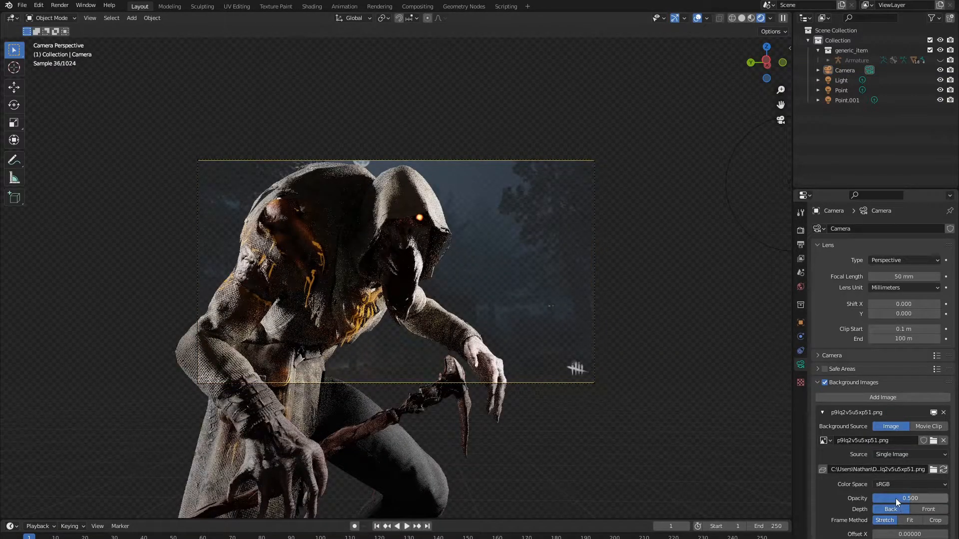
{"action": "left_click_drag", "start_coordinate": [892, 498], "coordinate": [930, 497]}
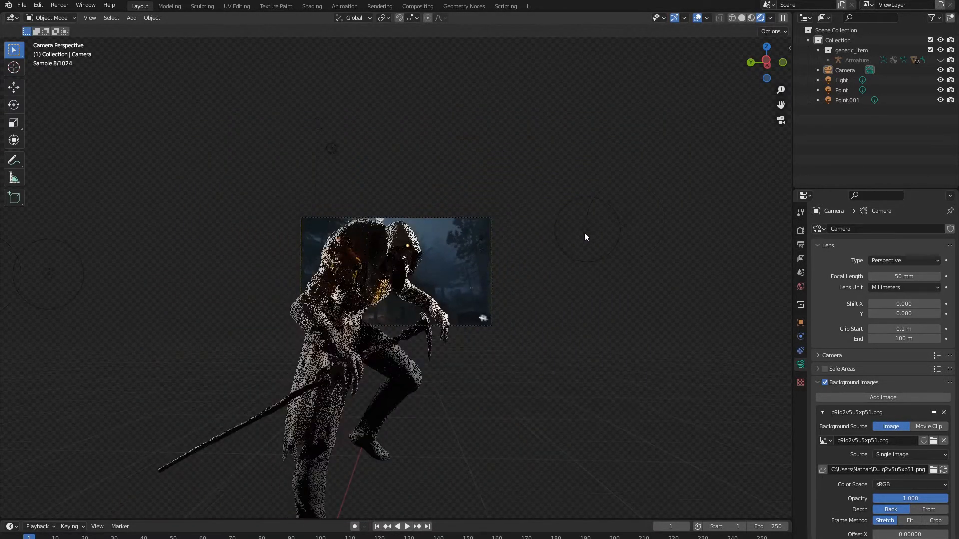
Colour Point.001 blue and duplicate it as Point.002 at 100 W power
{"action": "left_click", "coordinate": [847, 100]}
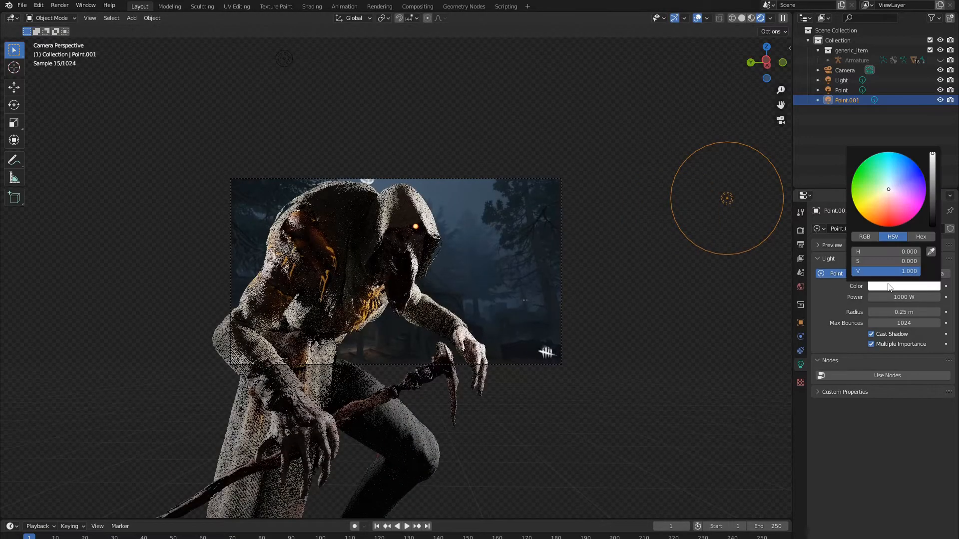
{"action": "left_click", "coordinate": [898, 162]}
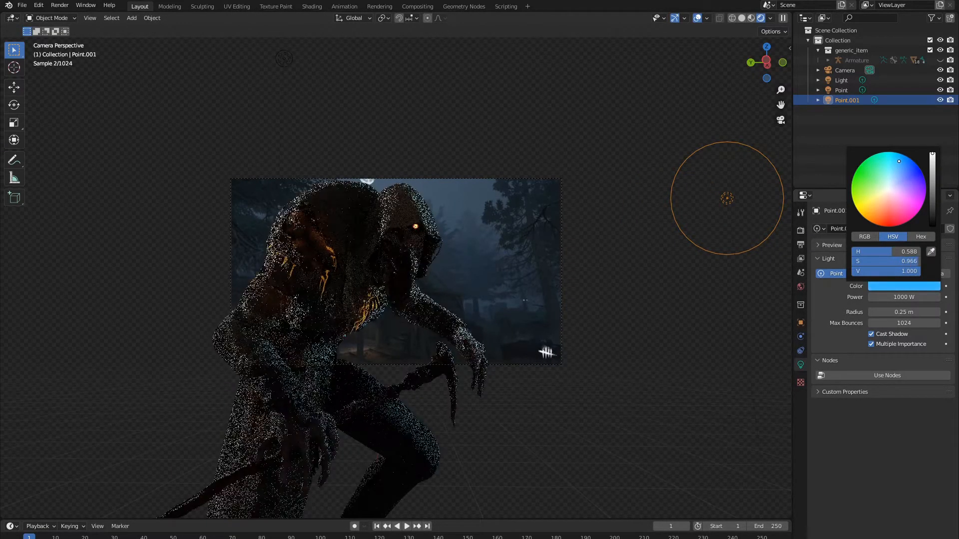
{"action": "left_click", "coordinate": [841, 80]}
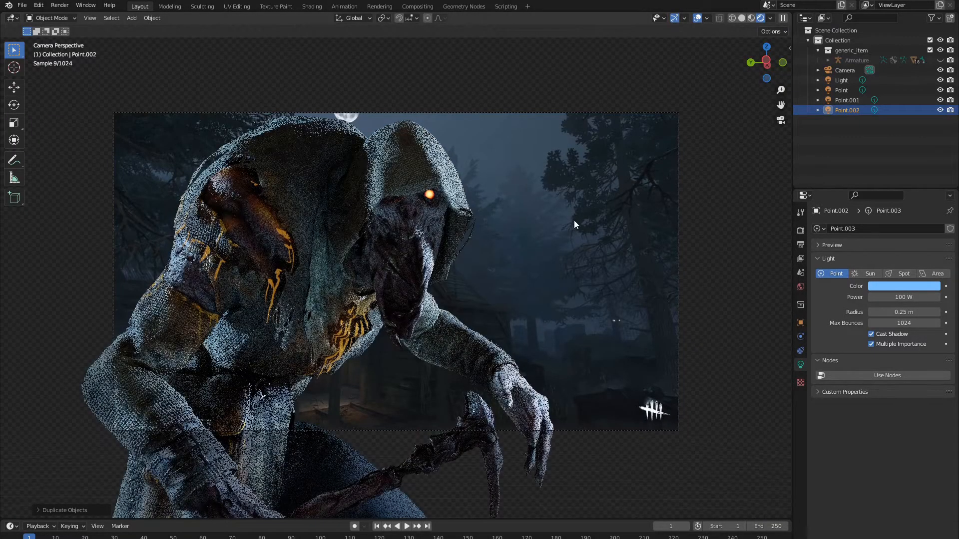
{"action": "left_click", "coordinate": [902, 286]}
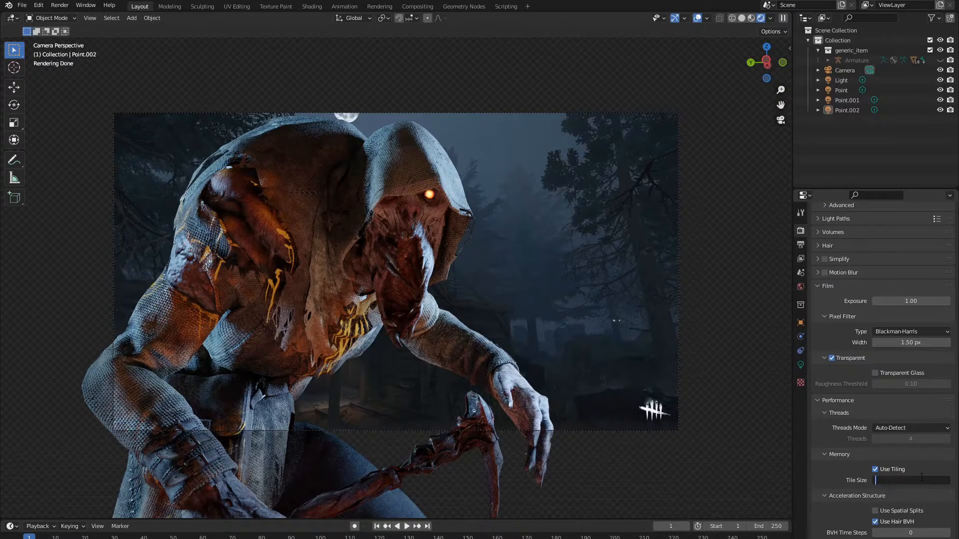
Enter 64 as the render tile size under Performance > Memory
{"action": "type", "text": "64"}
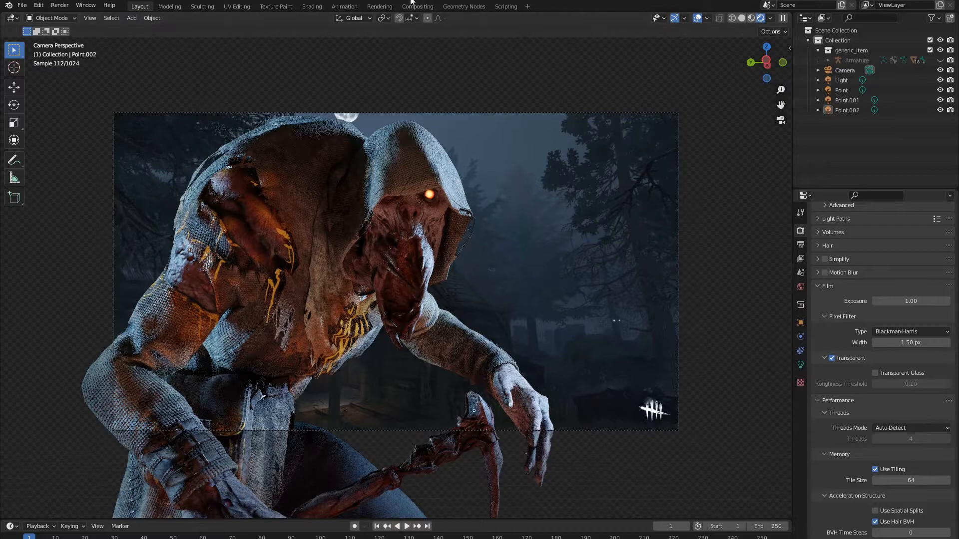
In the Compositing workspace, add a Viewer node fed by the Render Layers image
{"action": "left_click", "coordinate": [417, 6]}
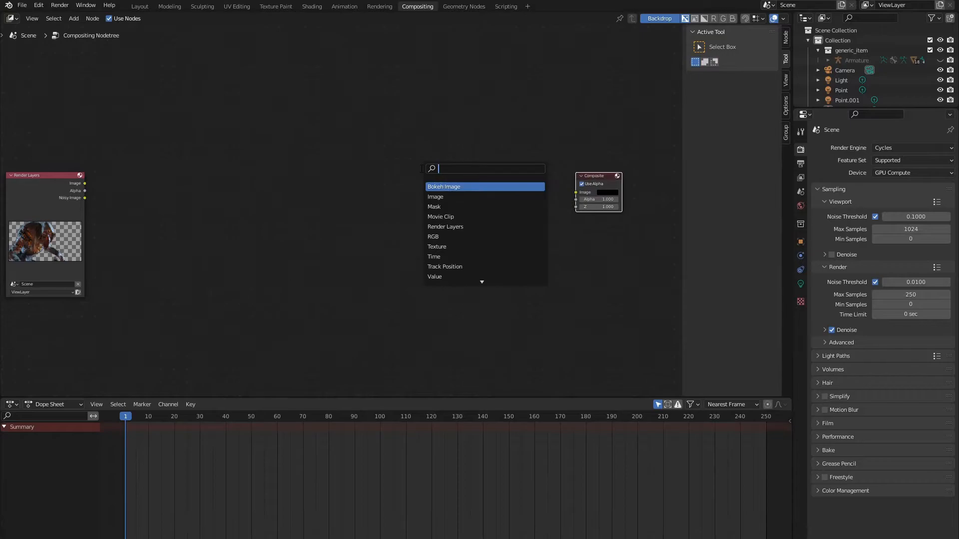
{"action": "type", "text": "v"}
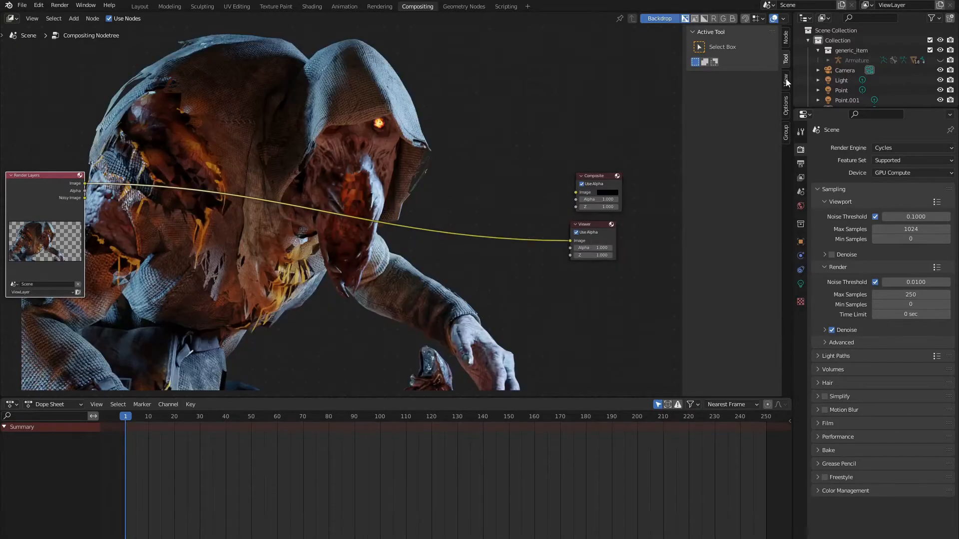
Layer the rendered creature over the forest image with an Alpha Over node shown in the backdrop
{"action": "left_click", "coordinate": [785, 83]}
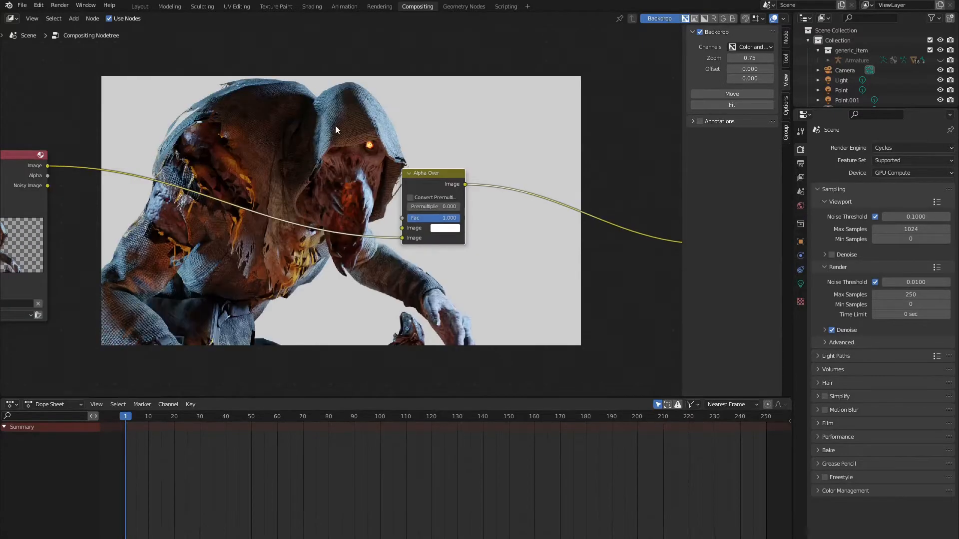
{"action": "left_click", "coordinate": [443, 228]}
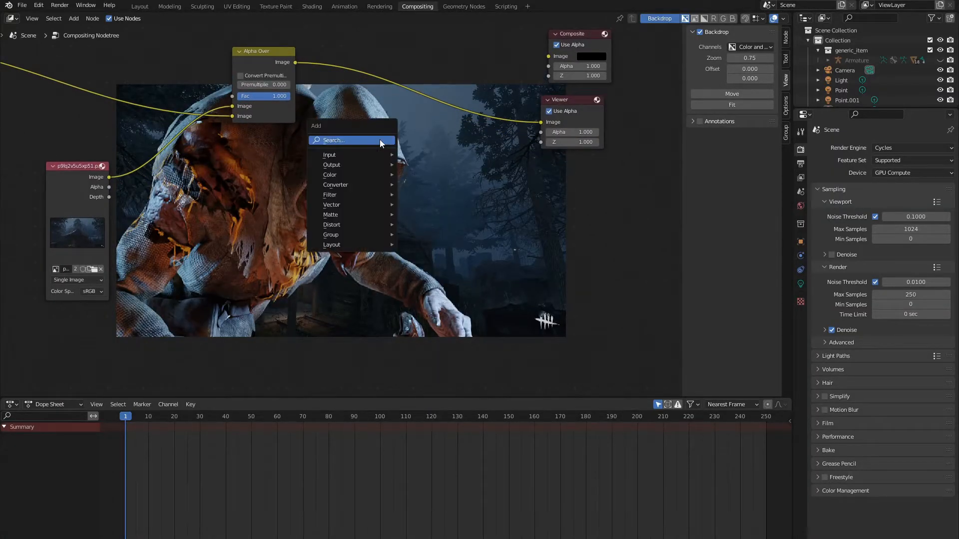
Route the forest image through a Scale node at 1.2 and a Defocus node with Max Blur 16
{"action": "type", "text": "sc"}
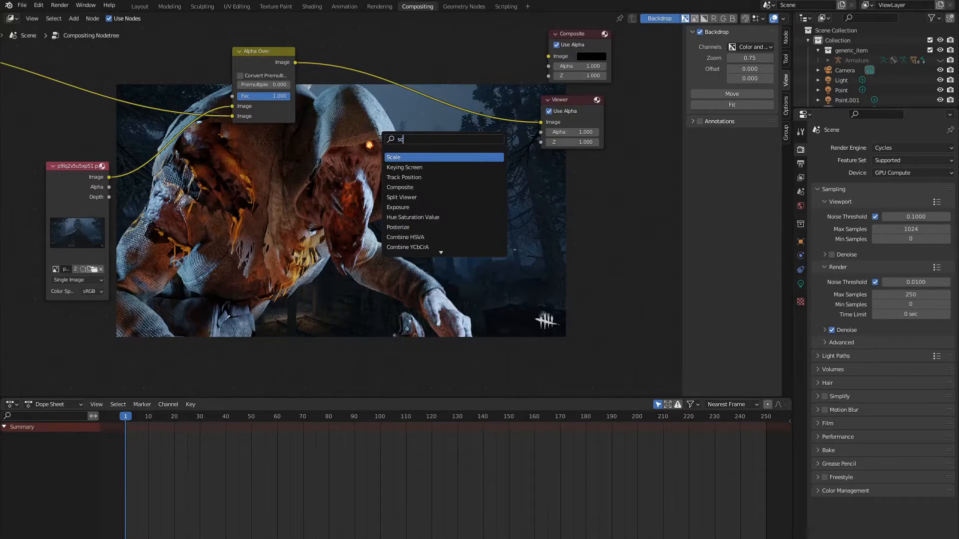
{"action": "left_click", "coordinate": [393, 156]}
{"action": "type", "text": "defo"}
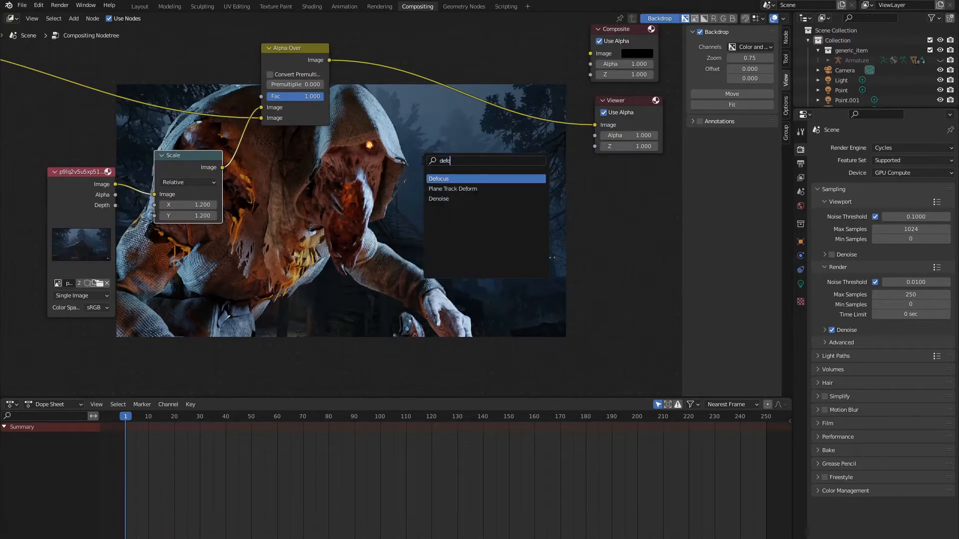
{"action": "left_click", "coordinate": [438, 179]}
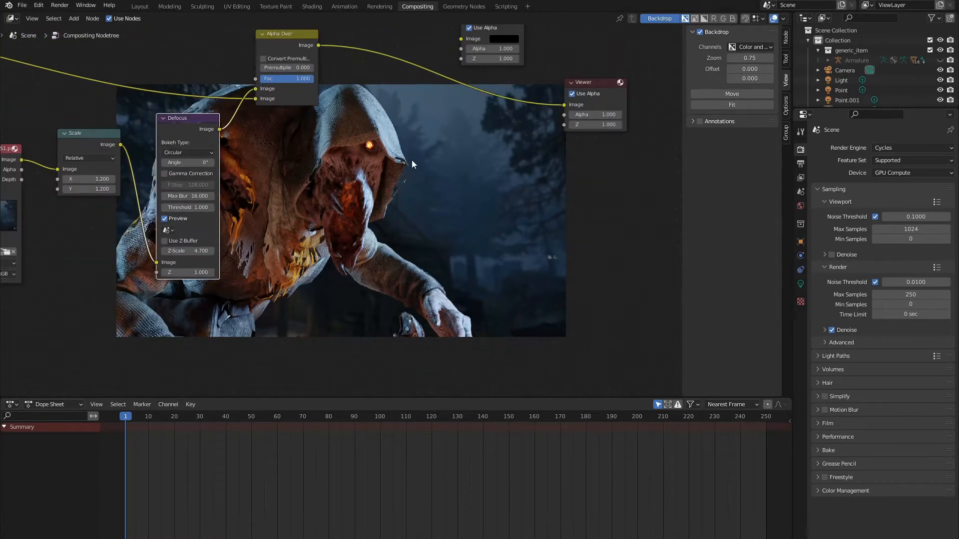
Add a Glare node into the composite chain
{"action": "type", "text": "g"}
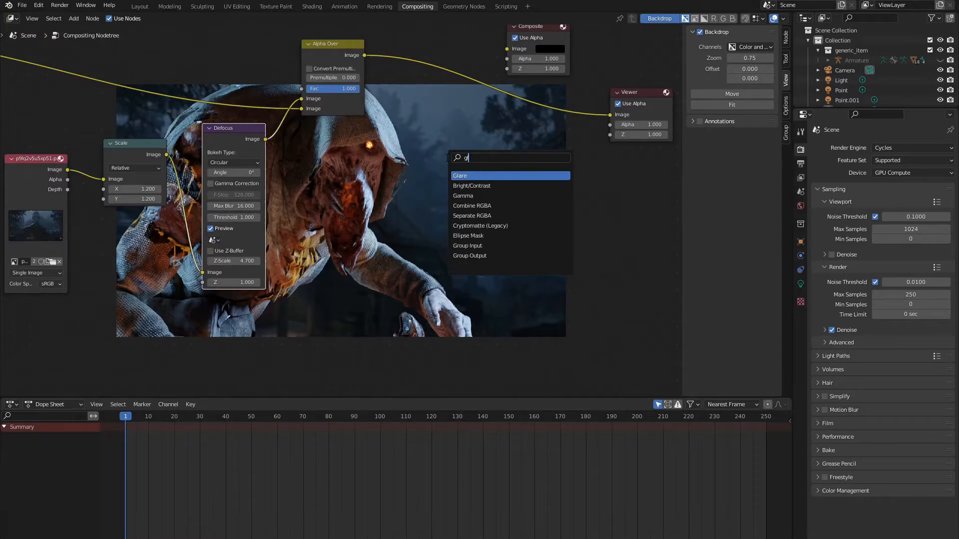
{"action": "left_click", "coordinate": [459, 176]}
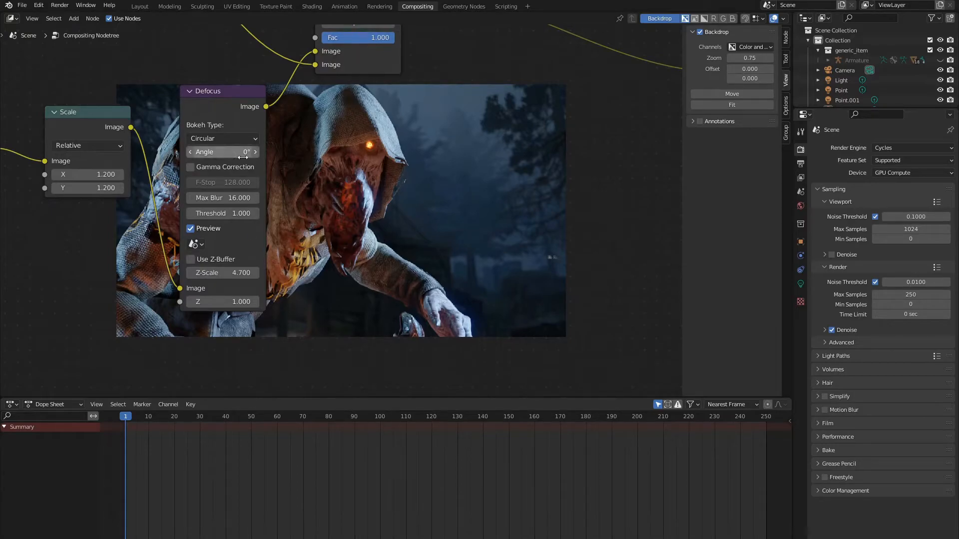
{"action": "mouse_move", "coordinate": [257, 161]}
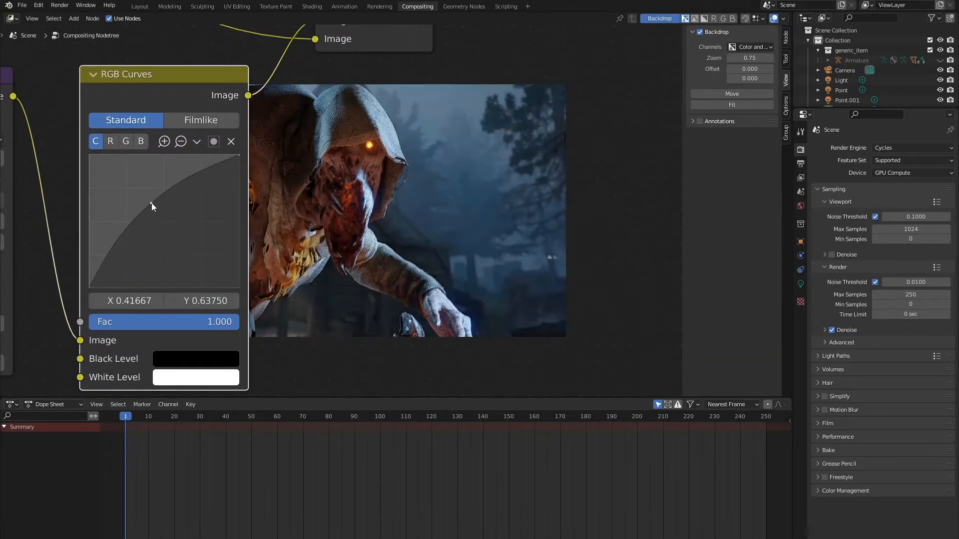
Bend the RGB Curves combined curve upward to brighten the composite
{"action": "left_click", "coordinate": [140, 141]}
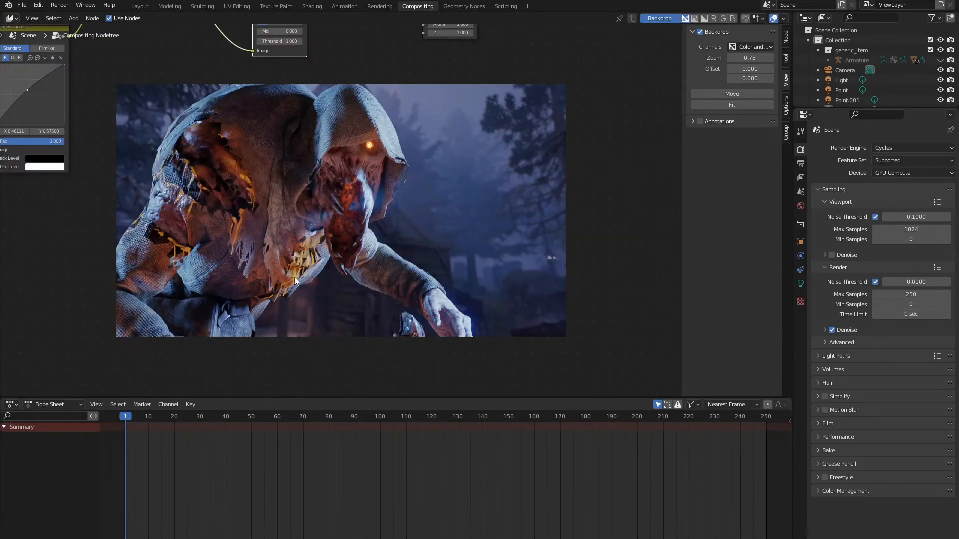
Render the final composited still image via Render > Render Image
{"action": "left_click", "coordinate": [59, 5]}
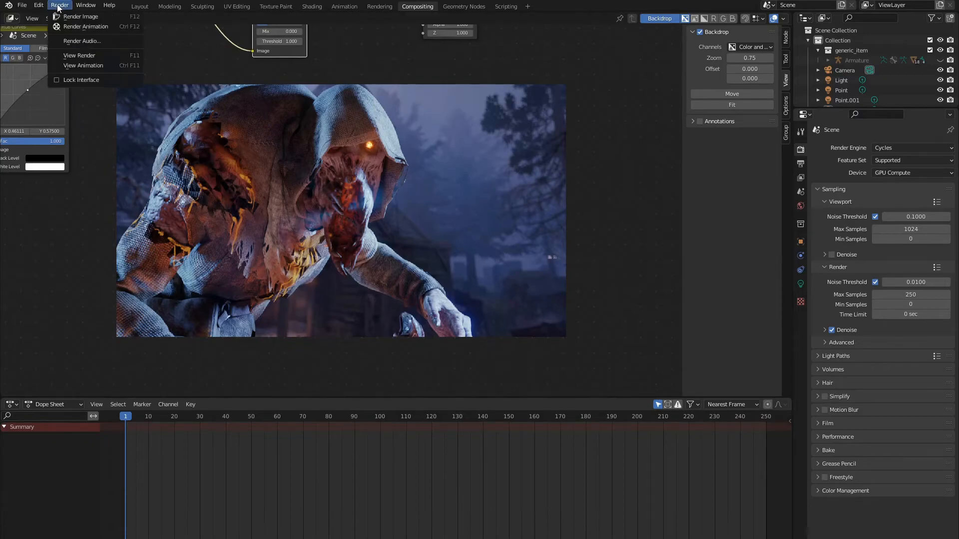
{"action": "mouse_move", "coordinate": [80, 17]}
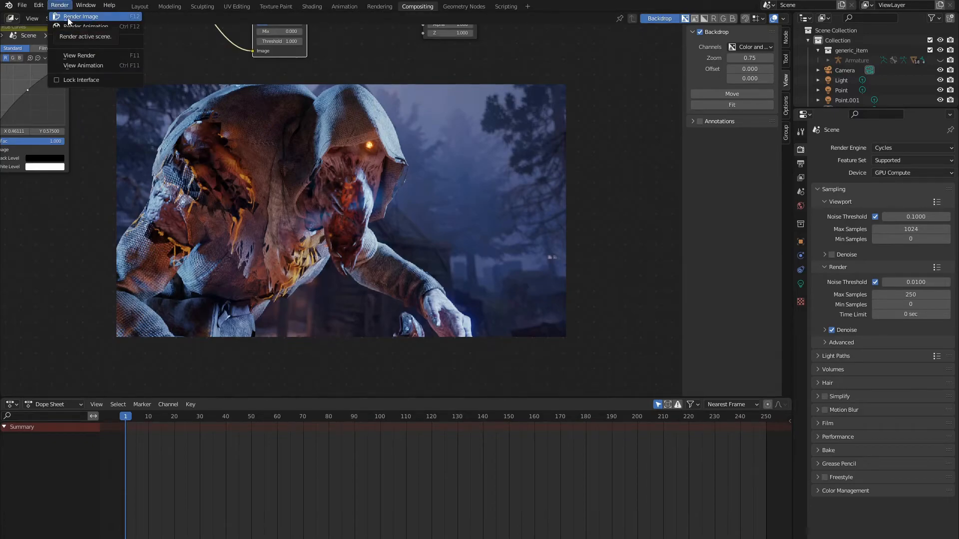
{"action": "left_click", "coordinate": [81, 17]}
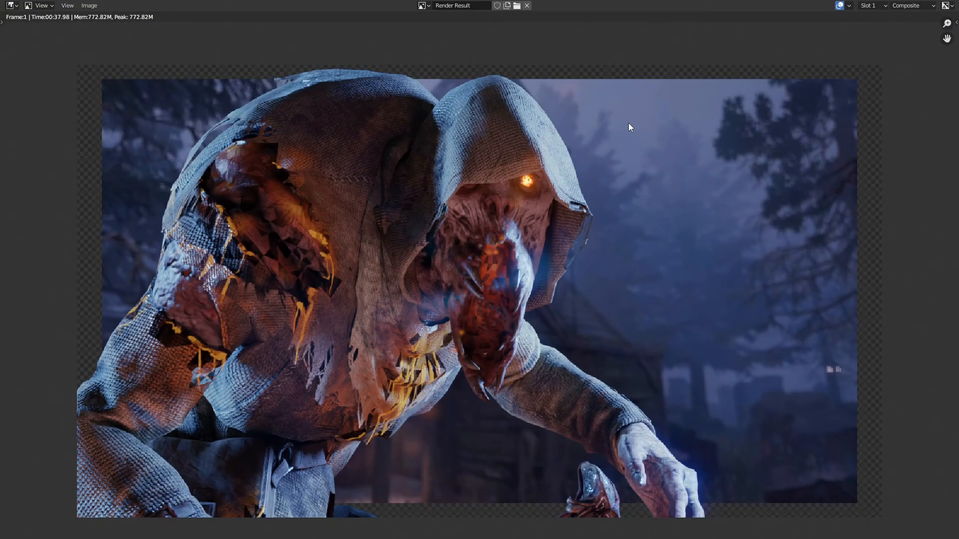
{"action": "mouse_move", "coordinate": [627, 113]}
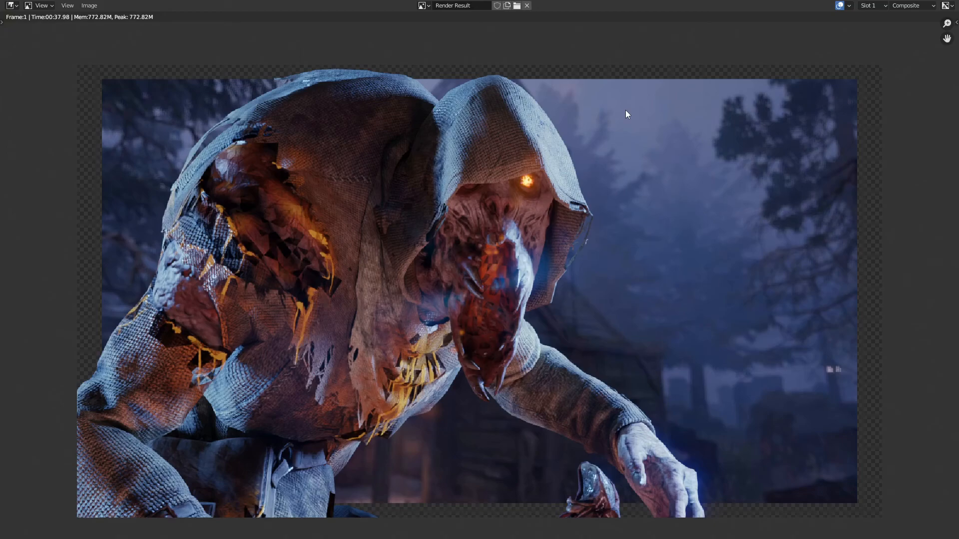
{"action": "mouse_move", "coordinate": [631, 149]}
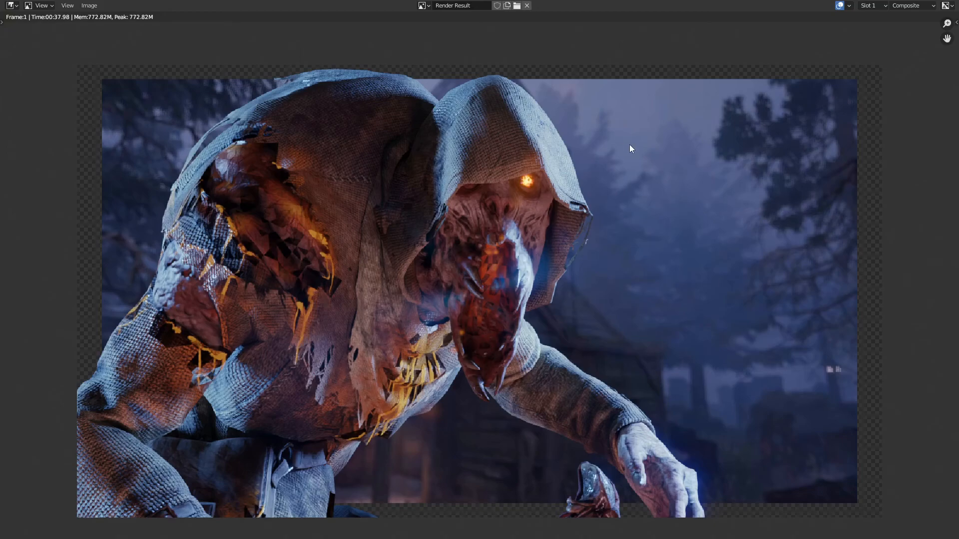